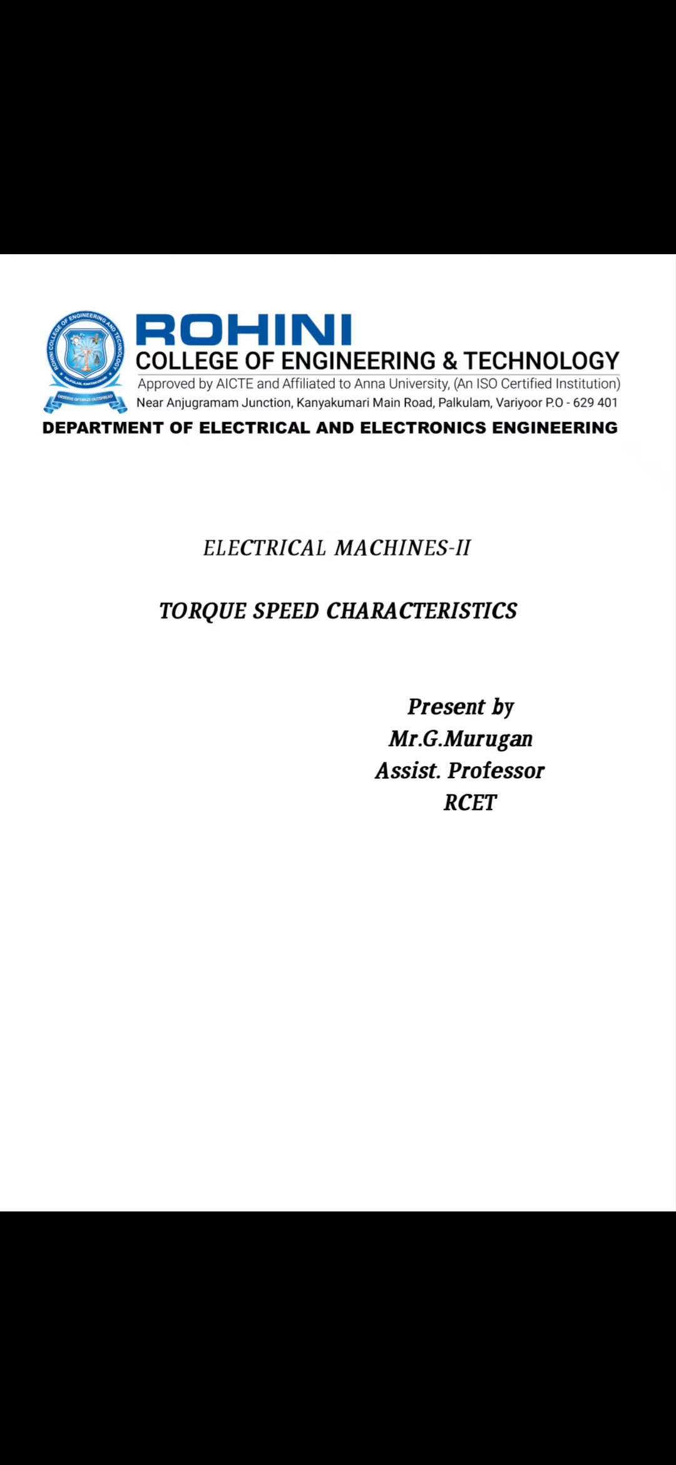
scroll("down", 3)
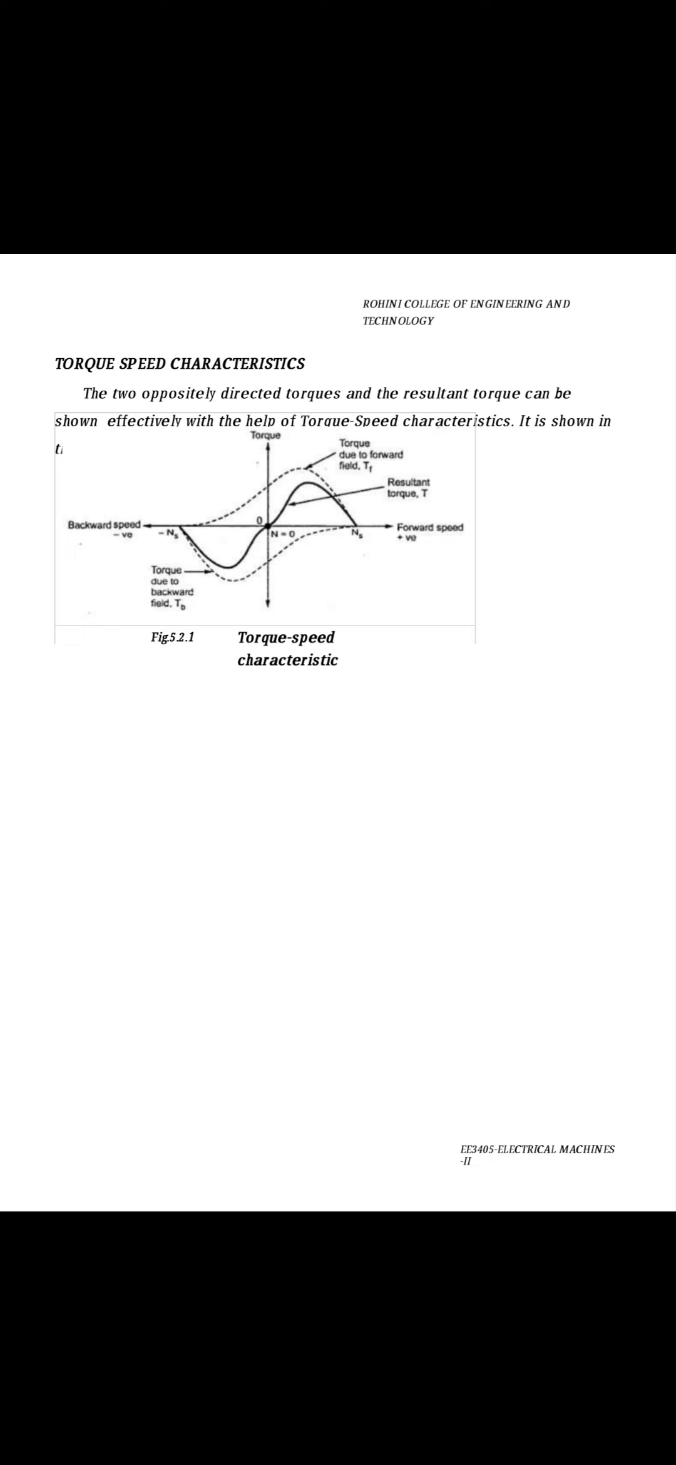
scroll("down", 3)
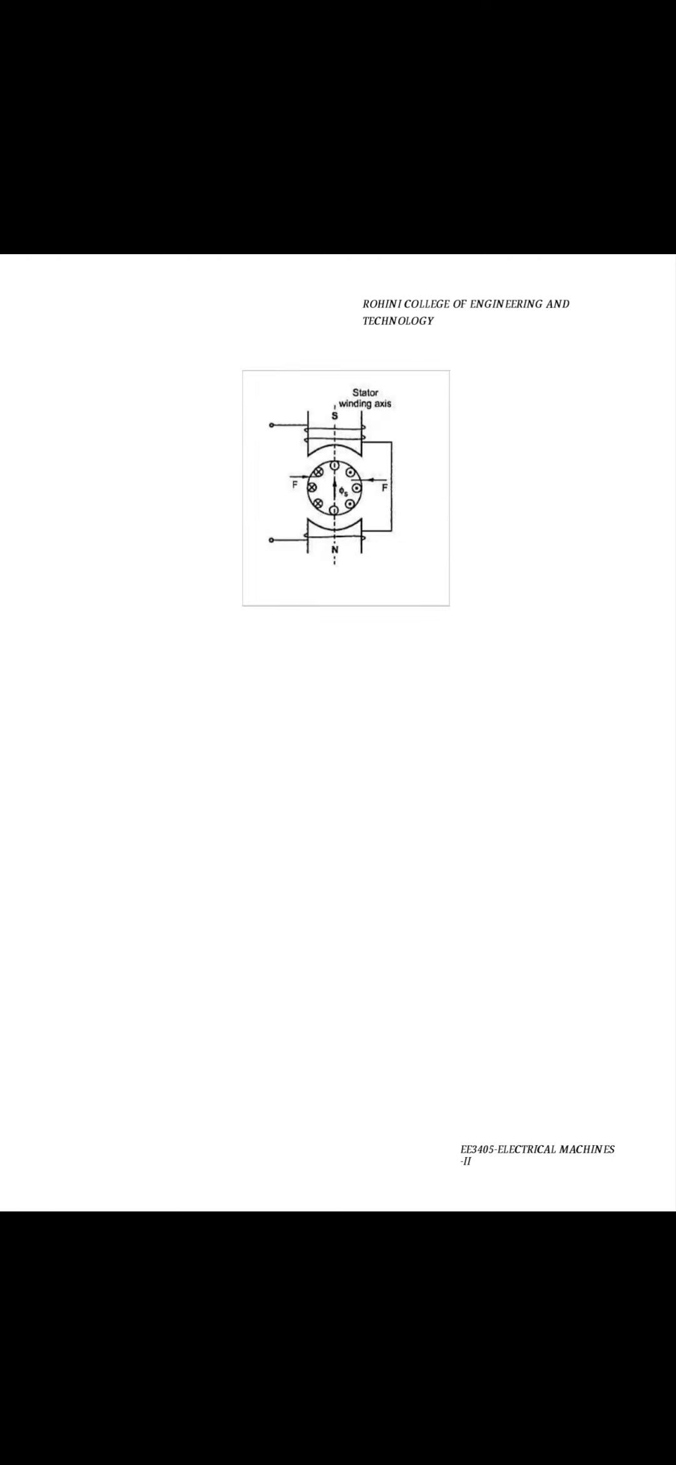